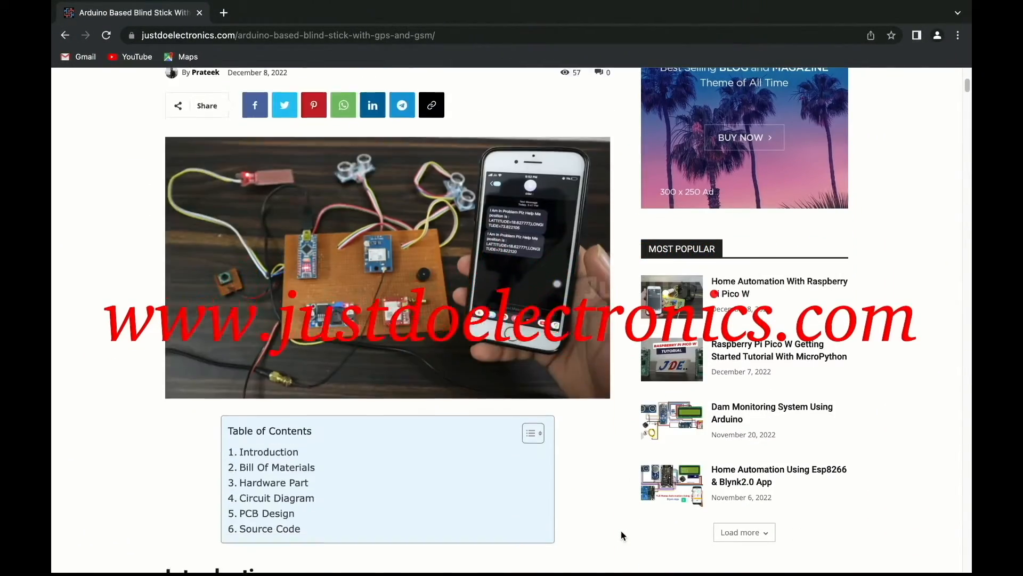
Scroll the justdoelectronics blind stick article past parts, circuit, PCB and source code to the mobile-number snippet
scroll("down", 3)
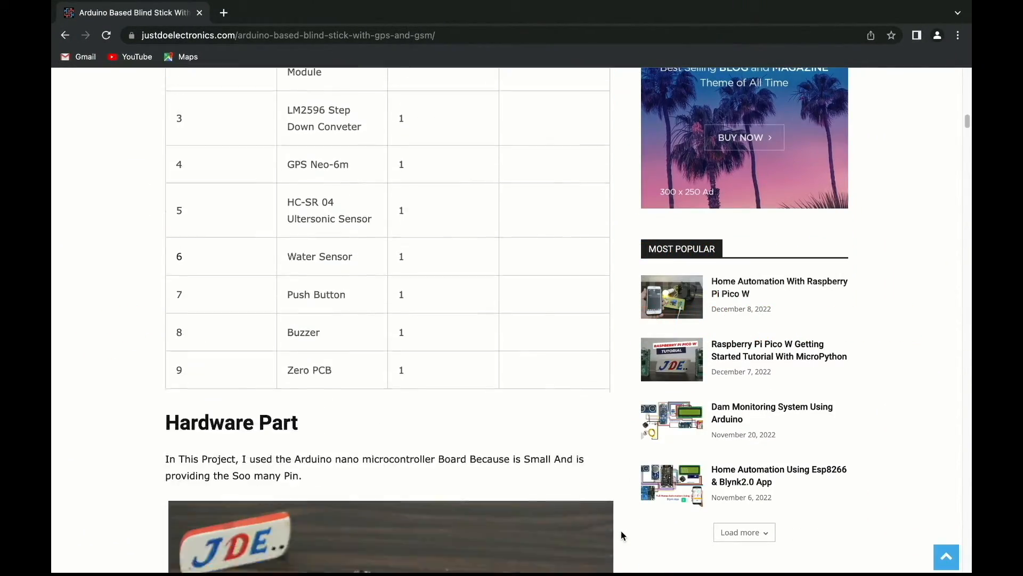
scroll("down", 3)
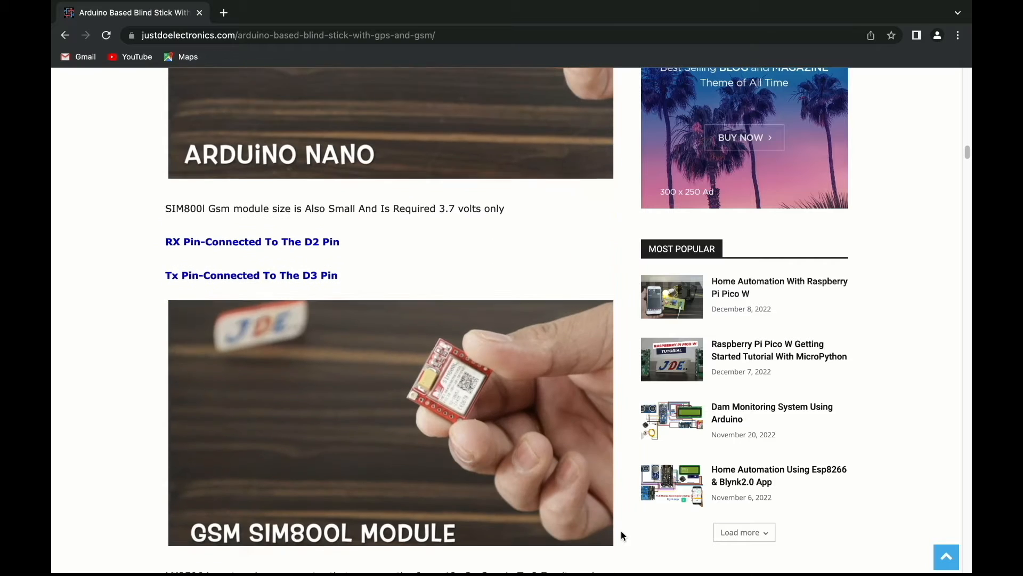
scroll("down", 3)
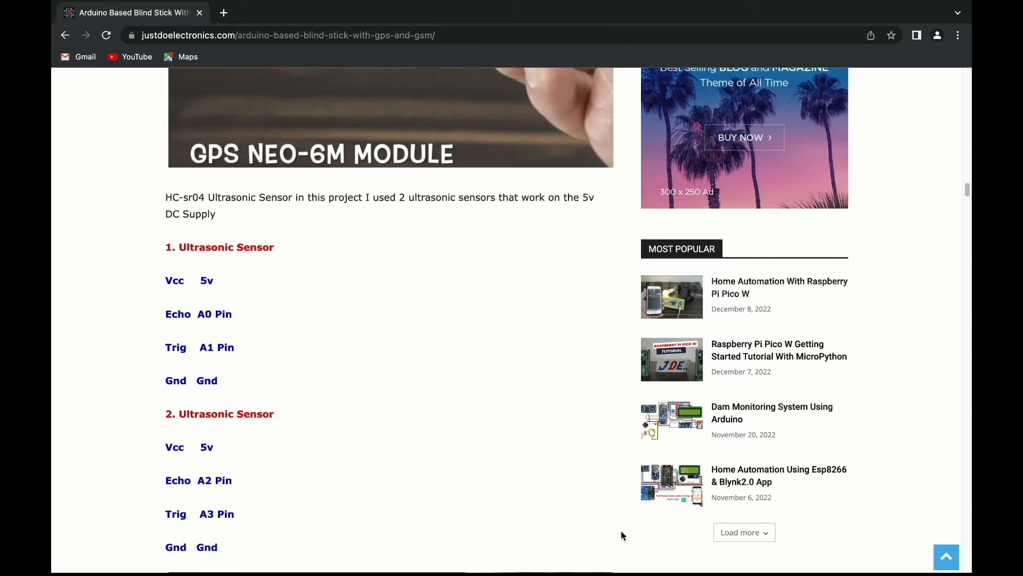
scroll("down", 3)
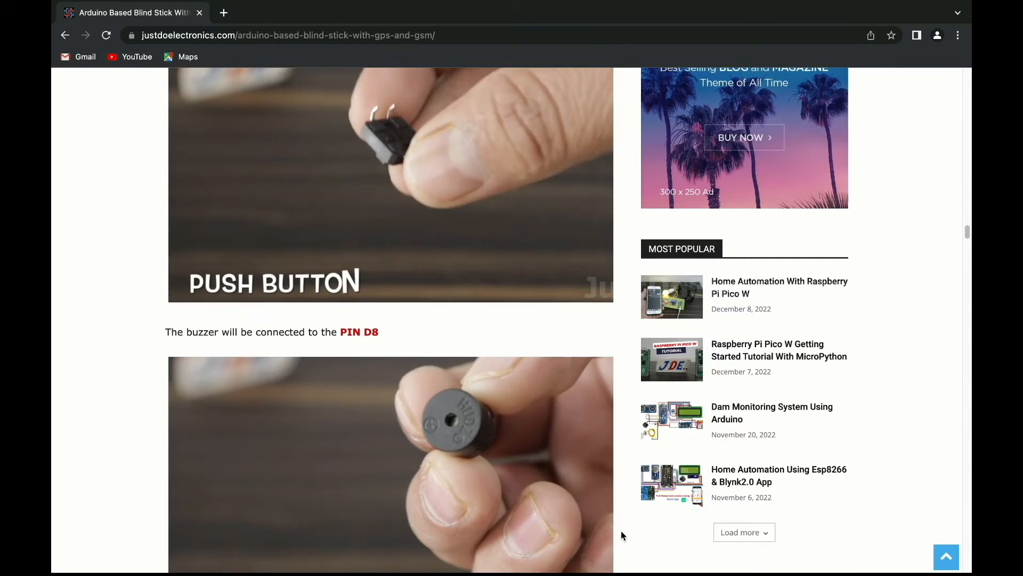
scroll("down", 3)
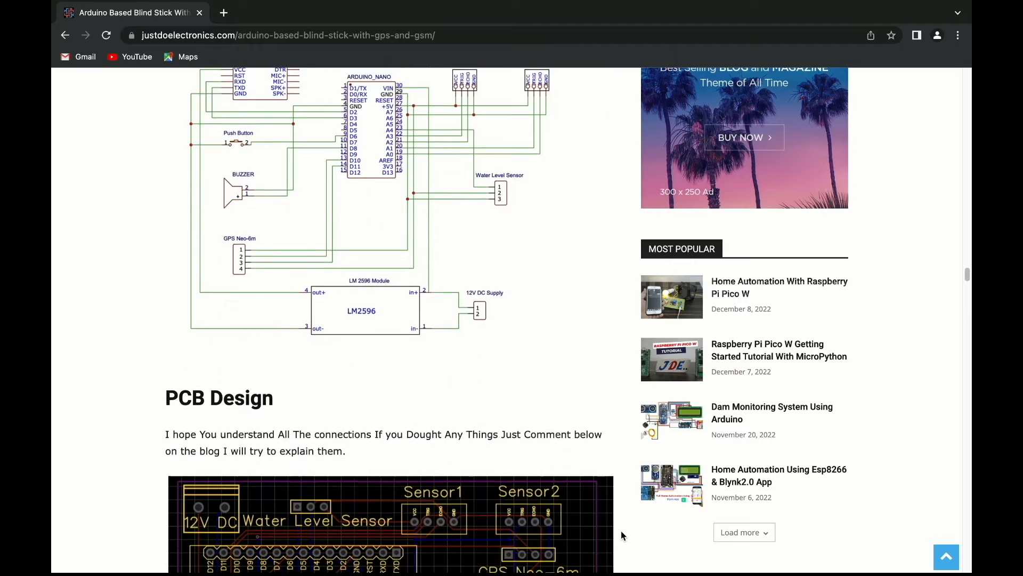
scroll("down", 3)
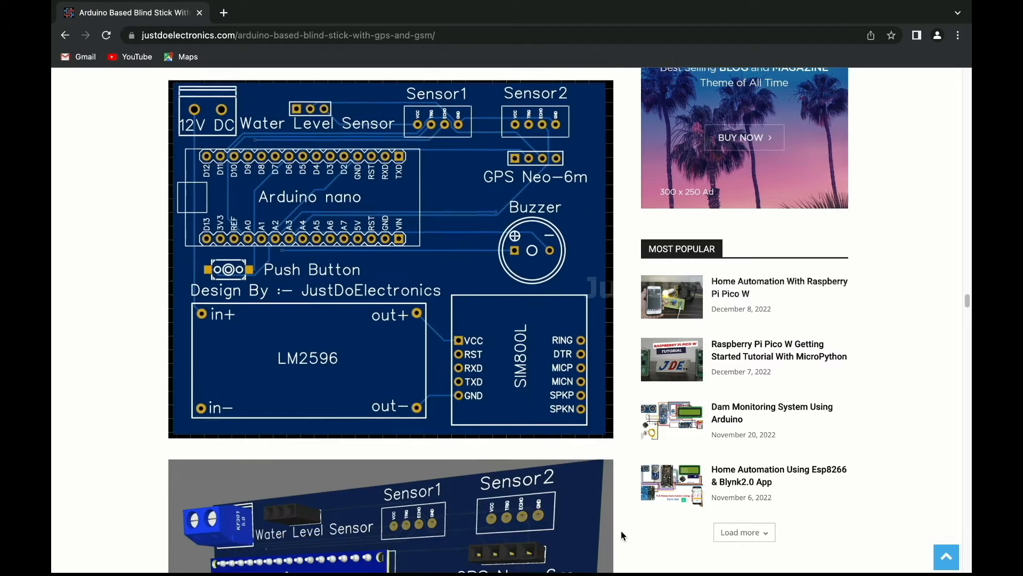
scroll("down", 3)
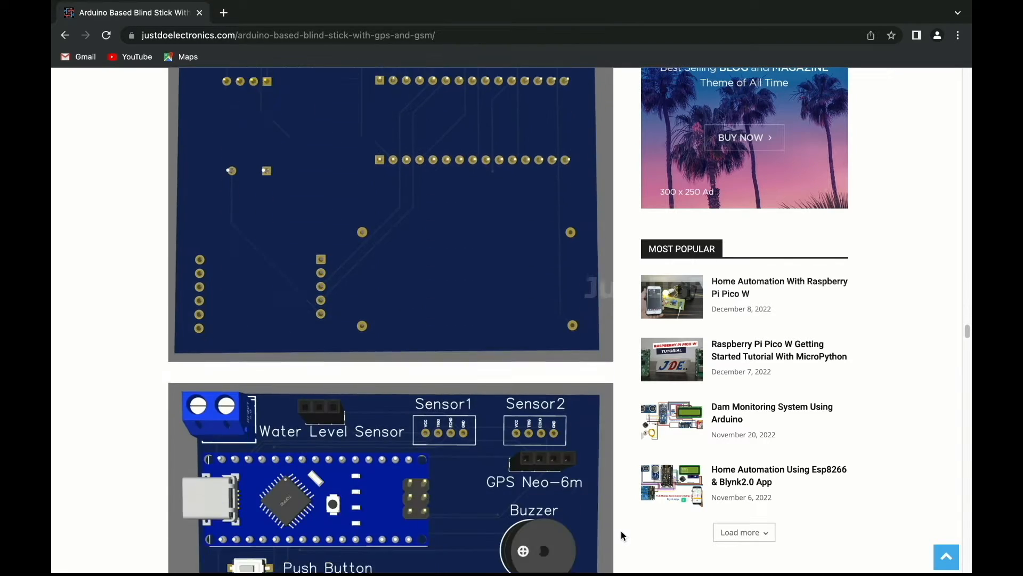
scroll("down", 3)
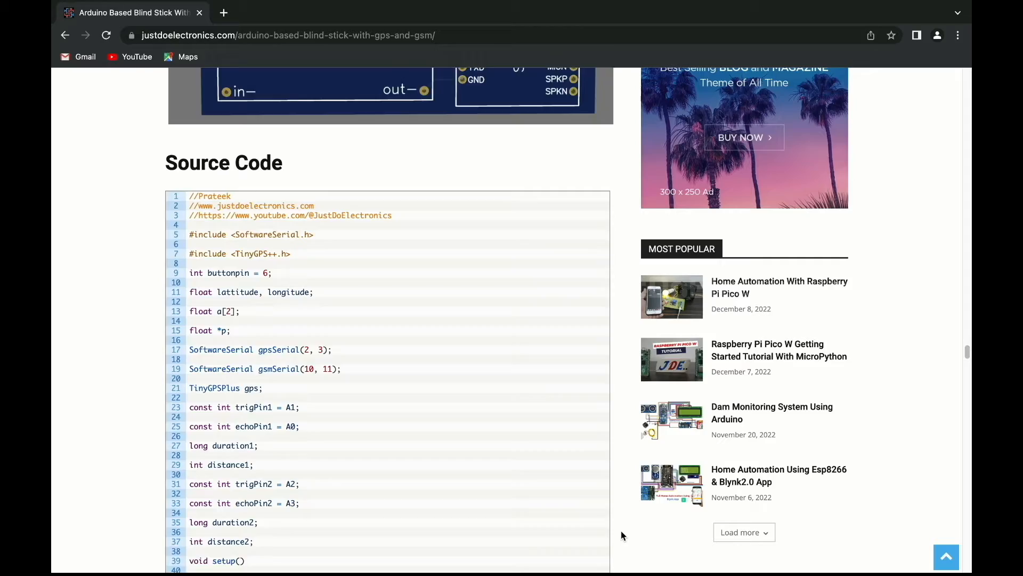
scroll("down", 3)
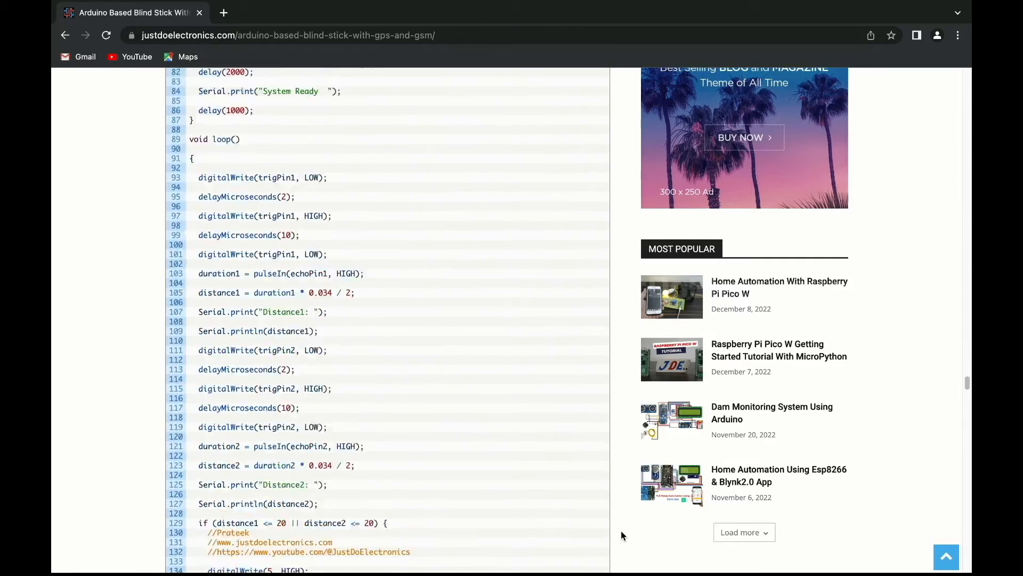
scroll("down", 3)
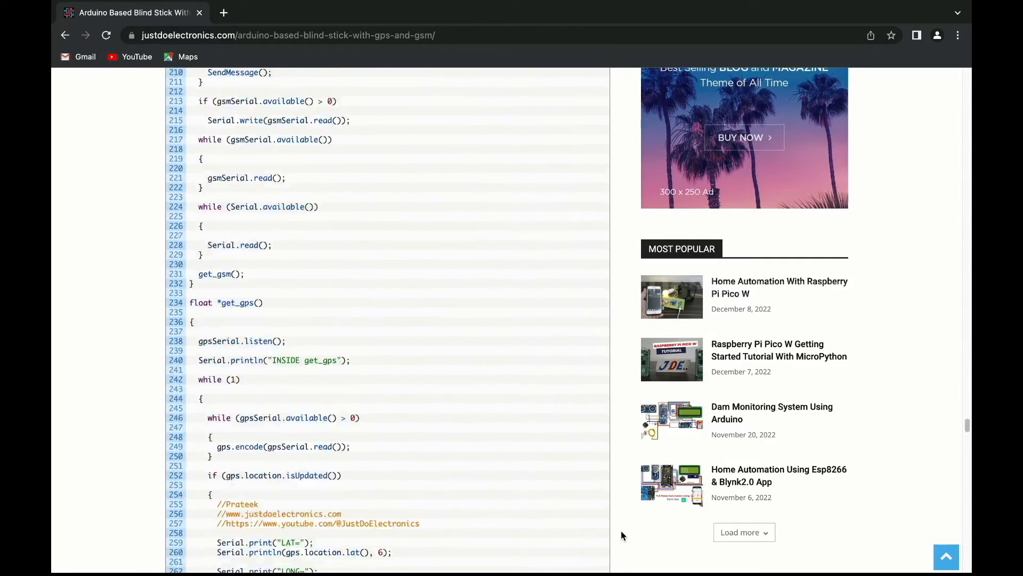
scroll("down", 3)
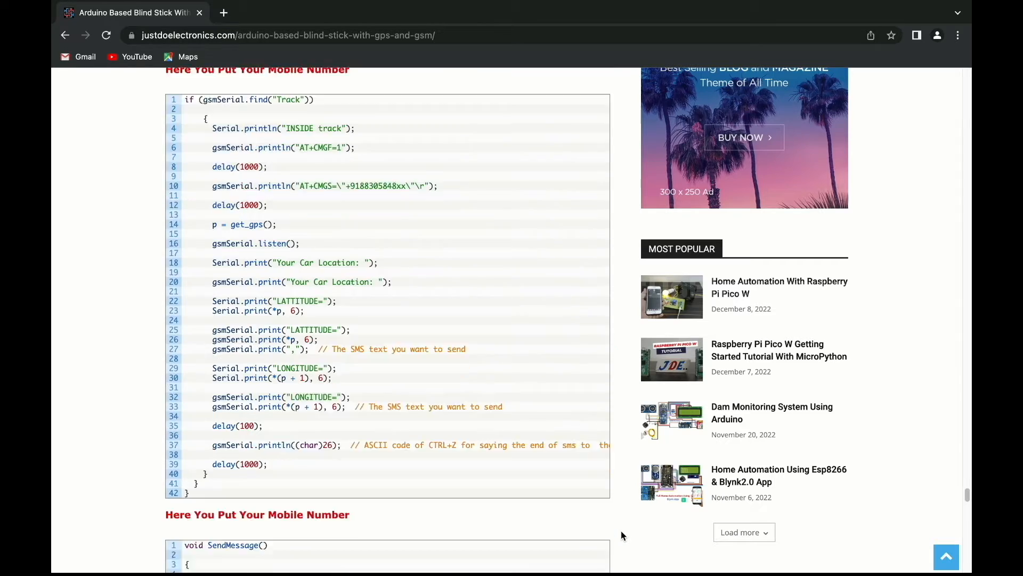
scroll("down", 3)
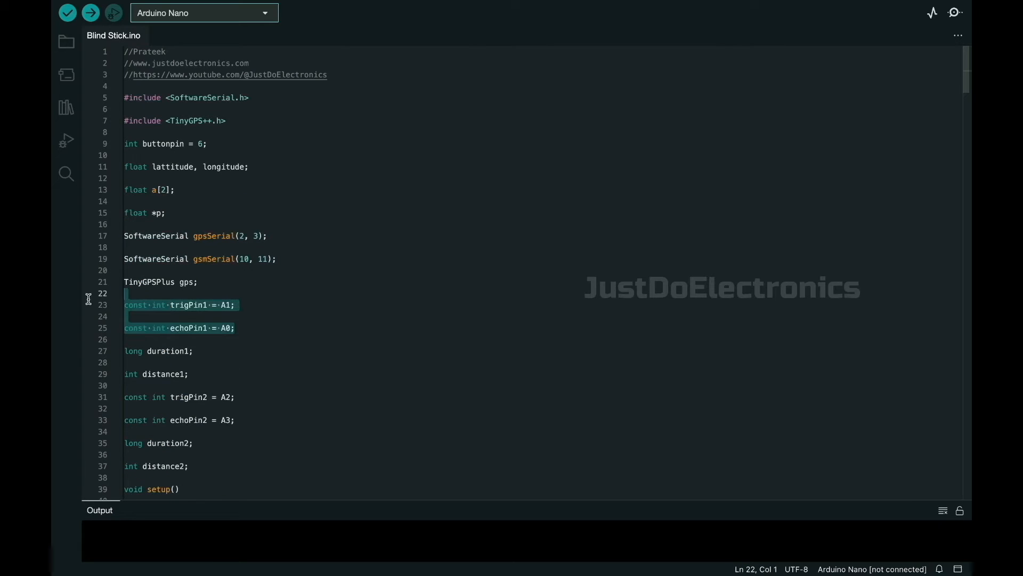
Read through the Blind Stick.ino code, return to the top and compile it with Verify
scroll("down", 3)
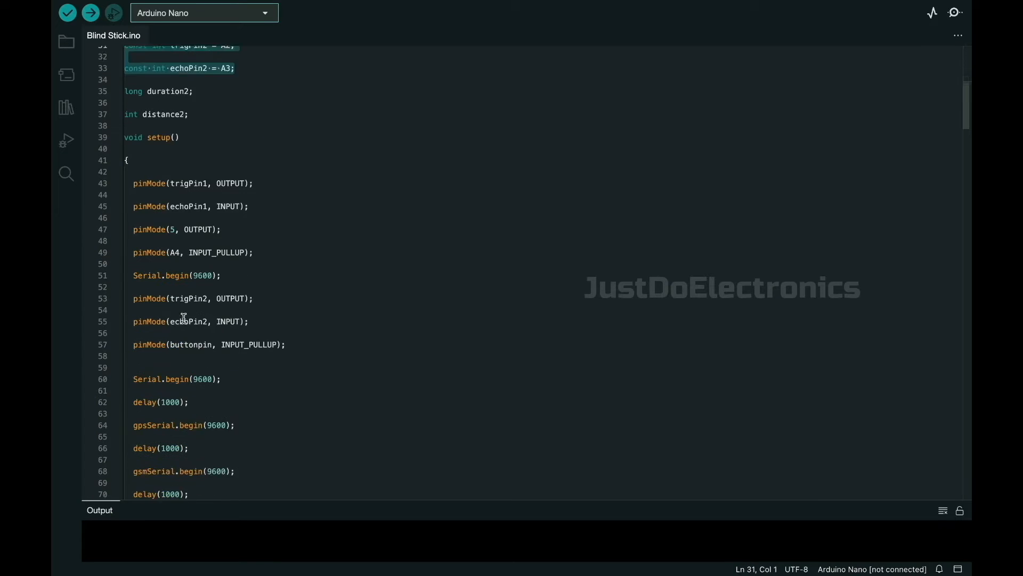
scroll("down", 3)
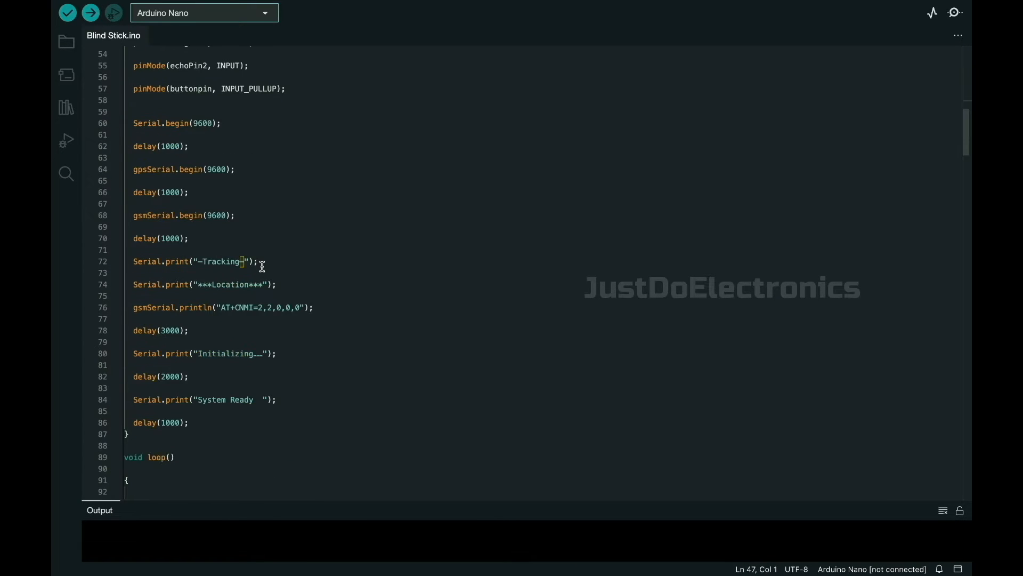
scroll("down", 3)
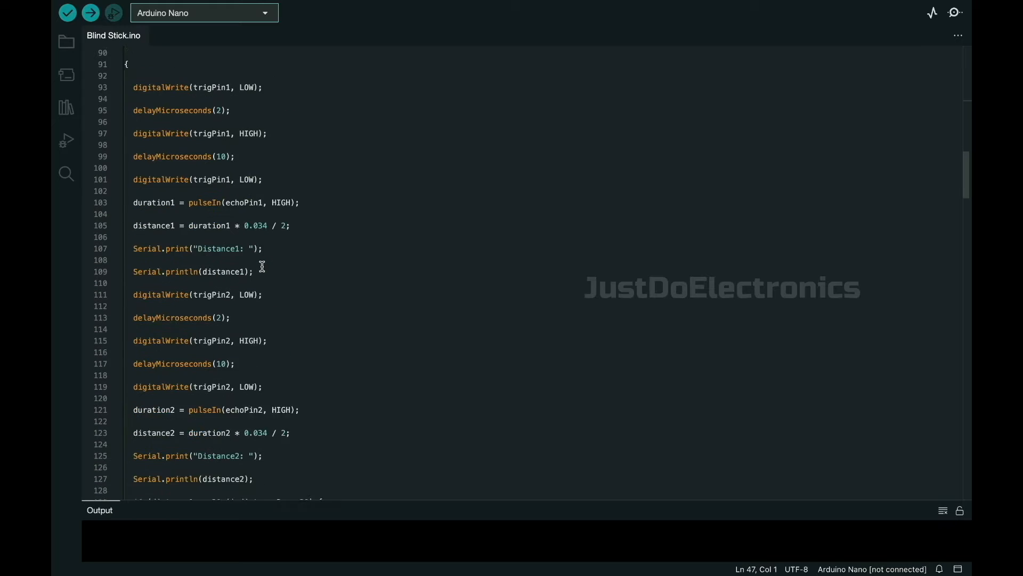
scroll("down", 3)
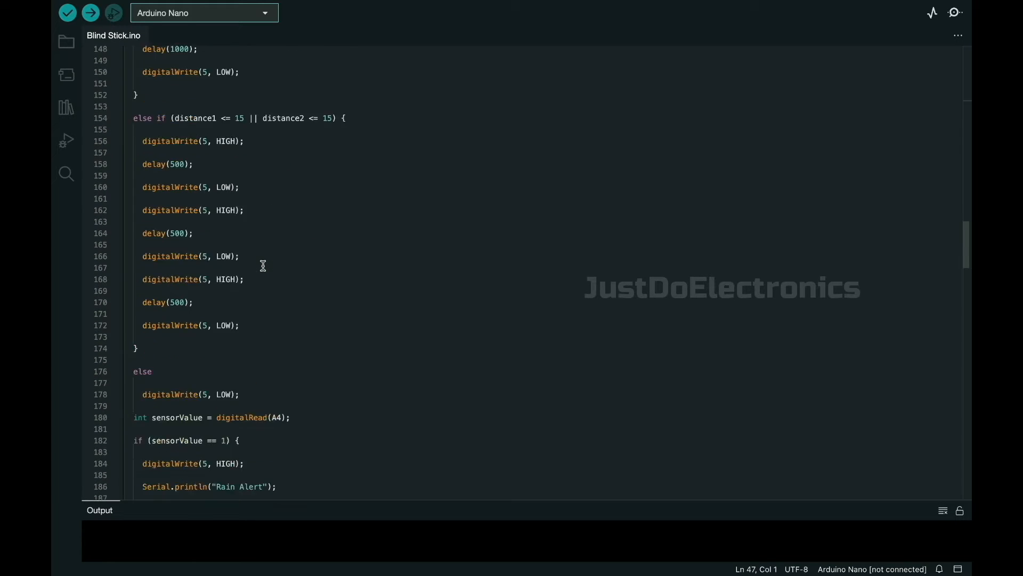
scroll("down", 3)
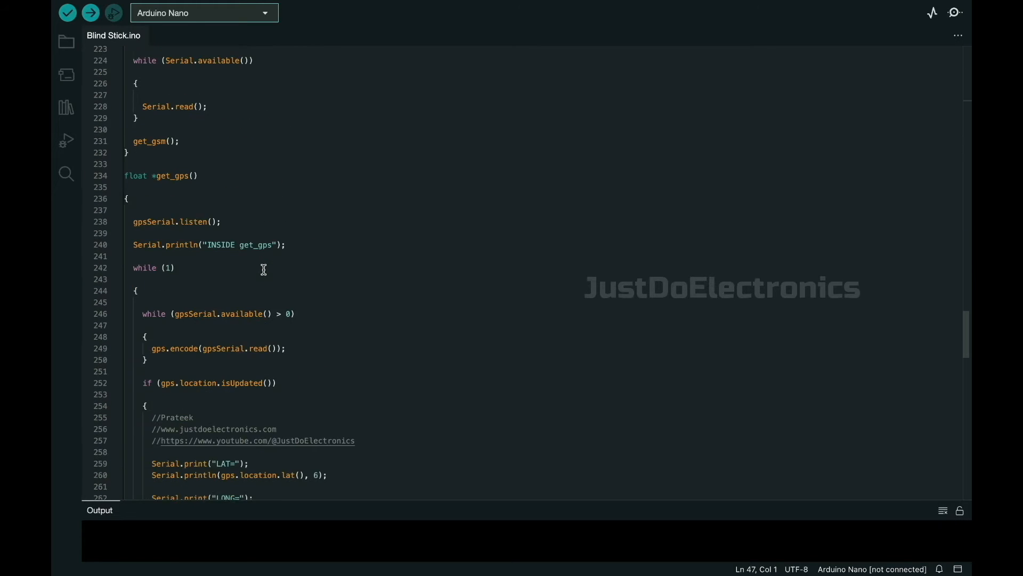
scroll("down", 3)
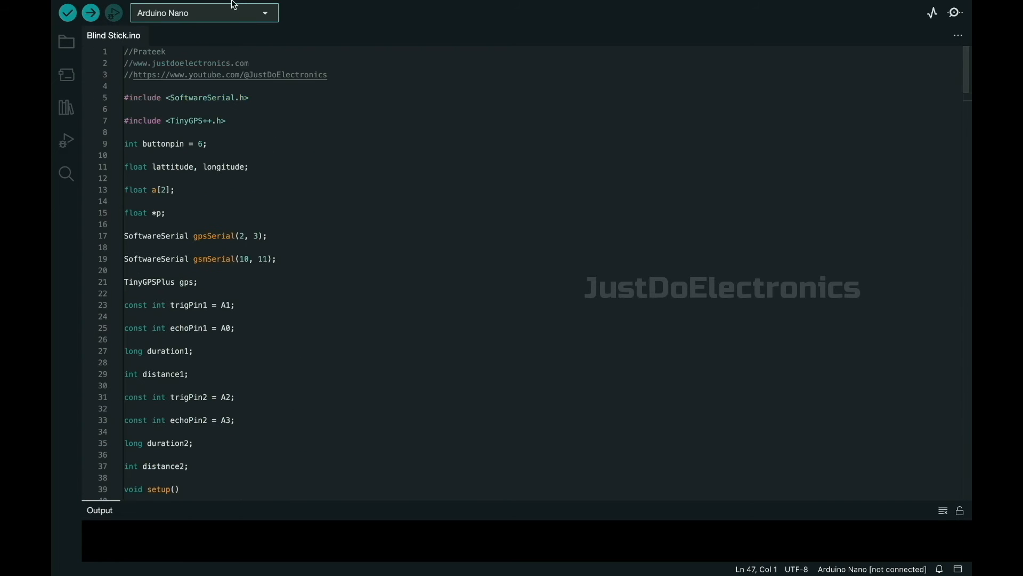
left_click(251, 6)
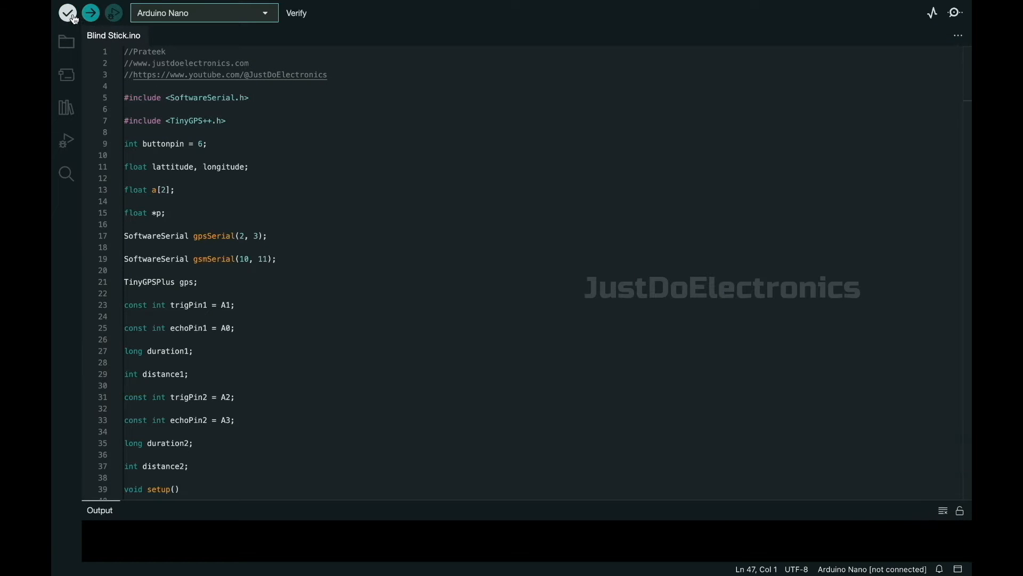
left_click(68, 12)
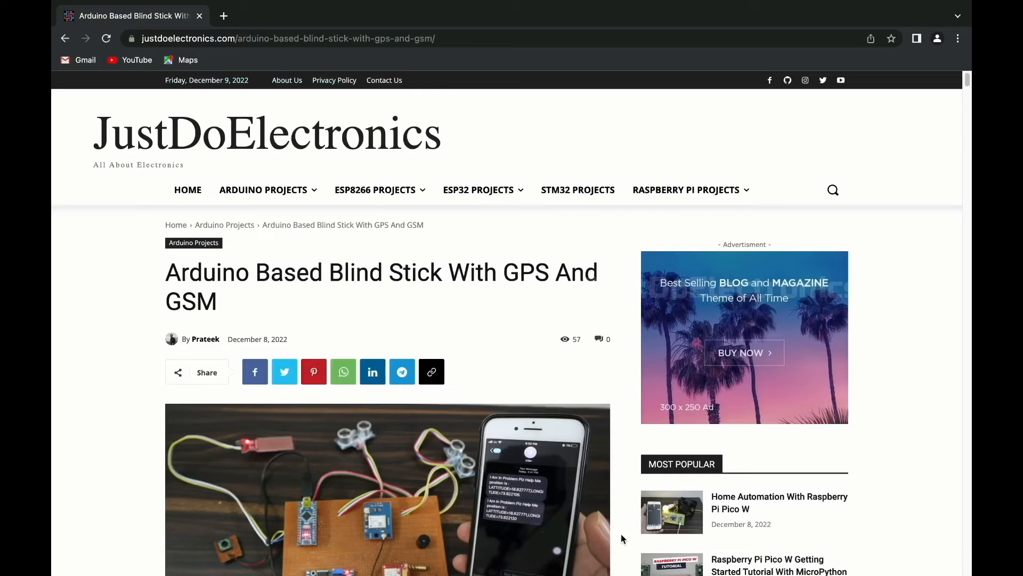
Scroll the Chrome article past the PCB images to the 'Now I Test The code' screenshot and mobile-number snippet
scroll("down", 3)
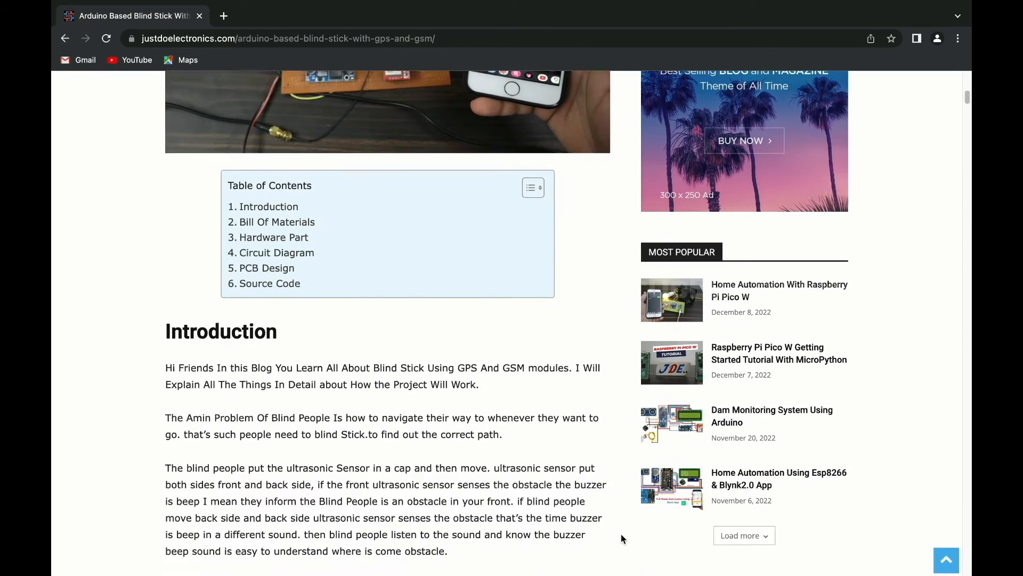
scroll("down", 3)
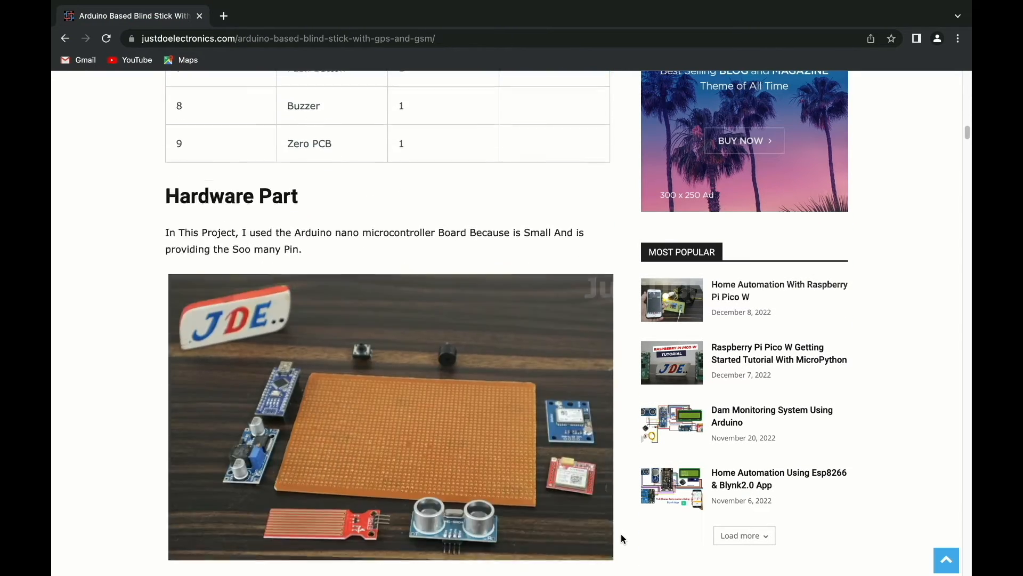
scroll("down", 3)
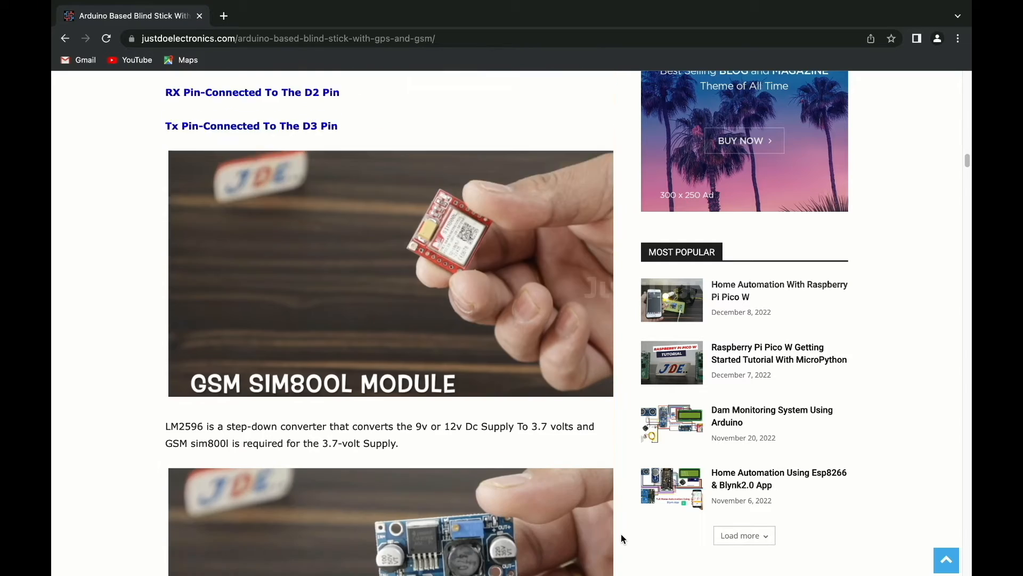
scroll("down", 3)
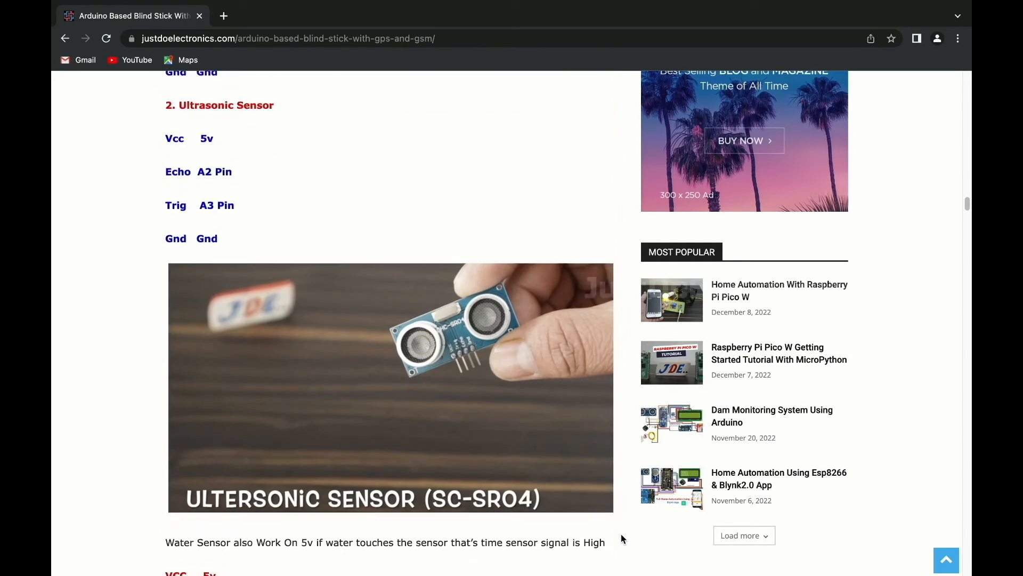
scroll("down", 3)
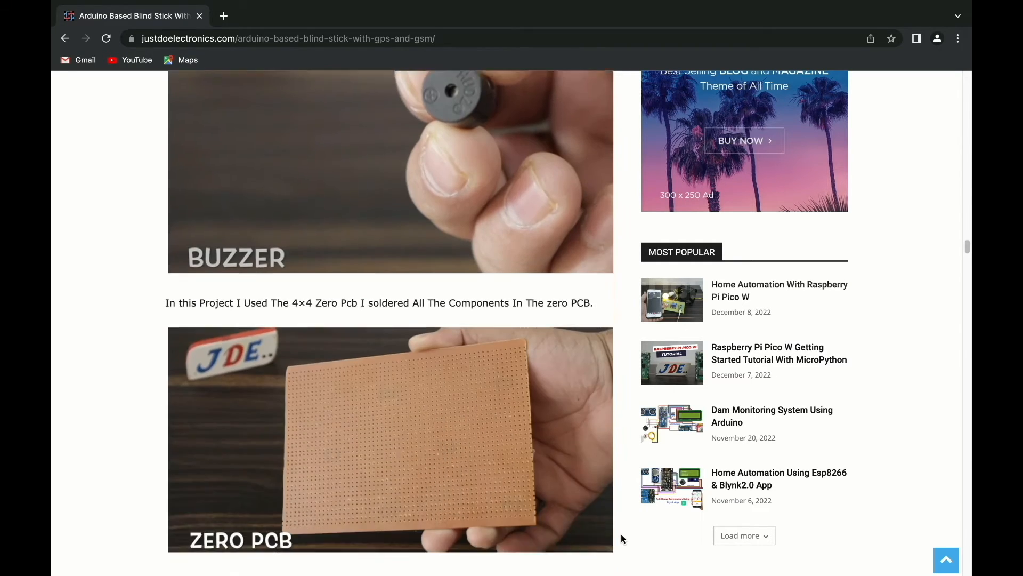
scroll("down", 3)
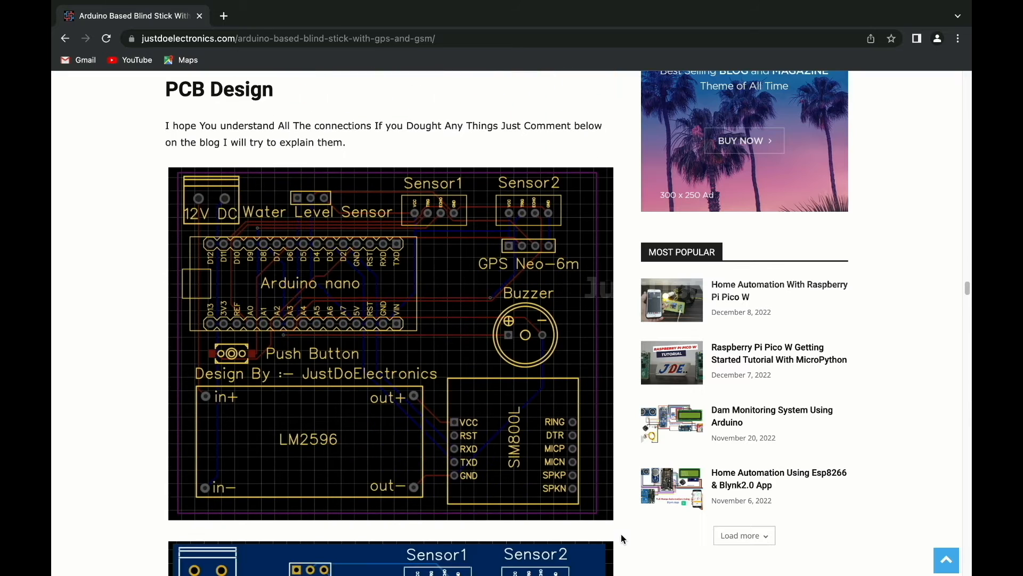
scroll("down", 3)
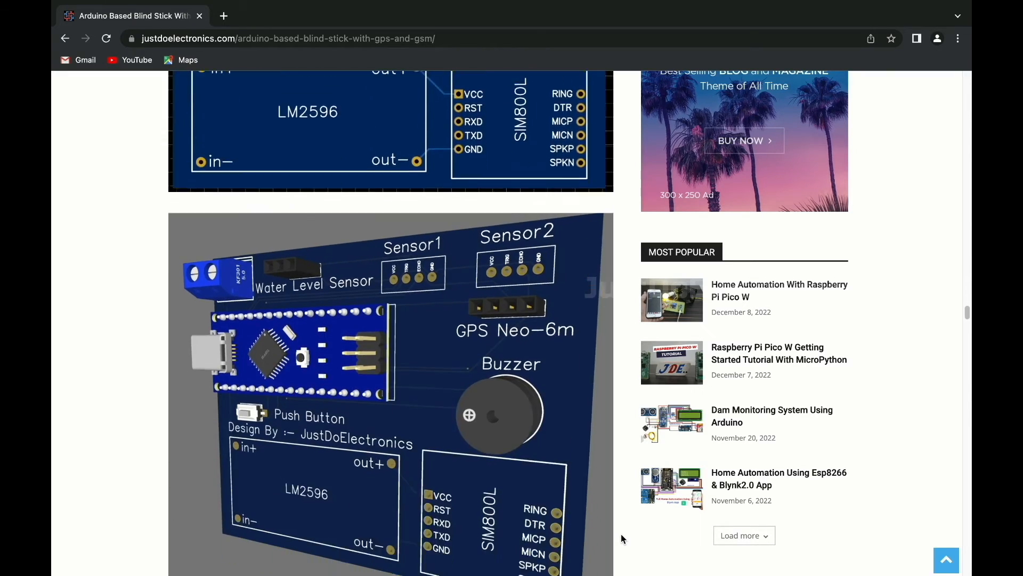
scroll("down", 3)
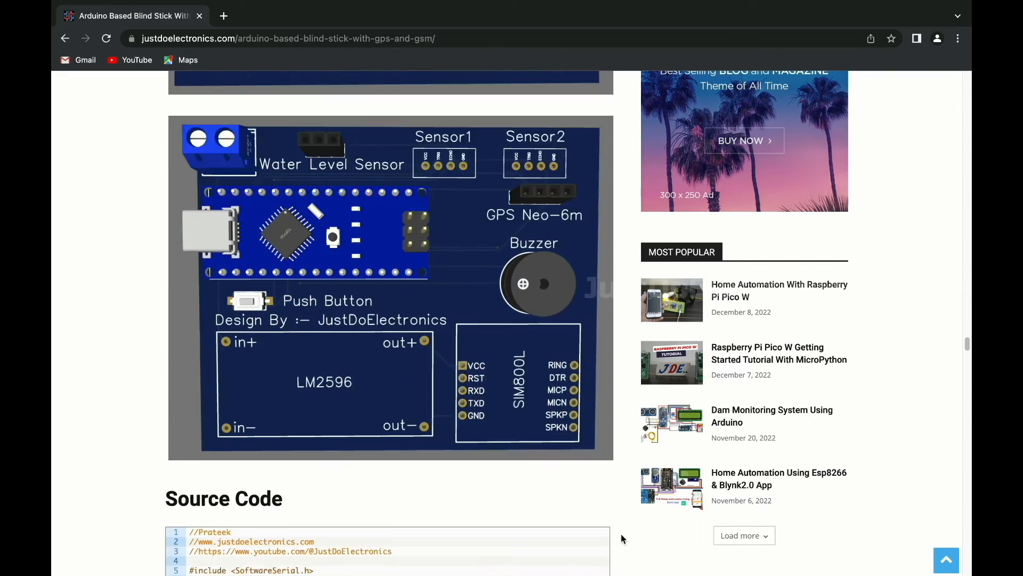
scroll("down", 3)
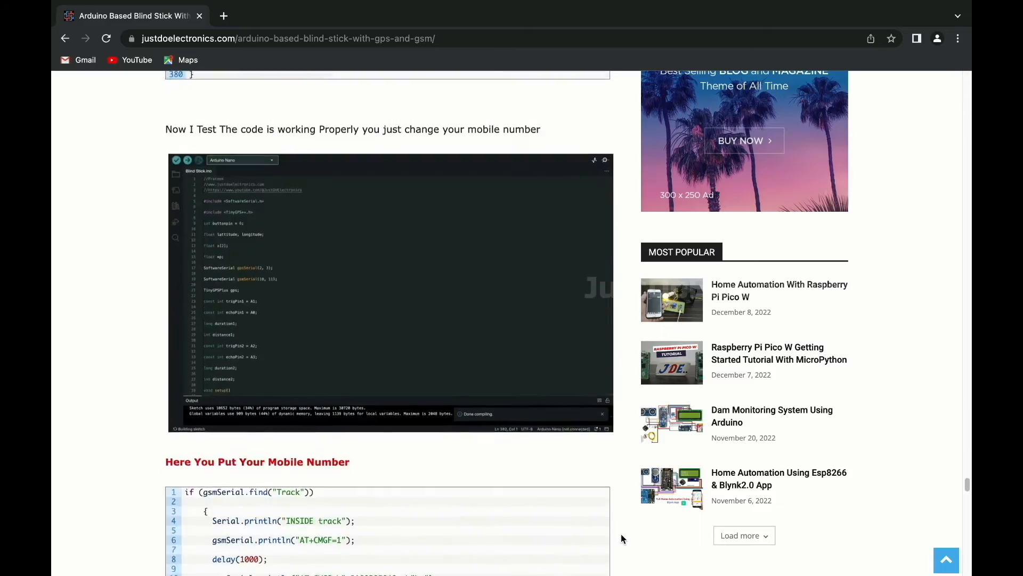